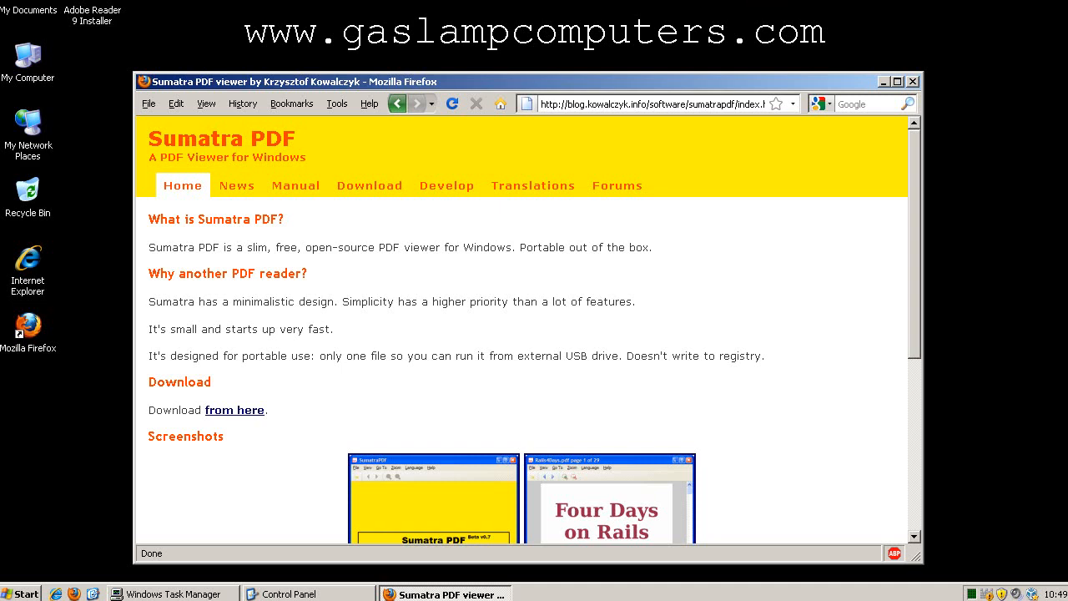
{"action": "mouse_move", "coordinate": [371, 186]}
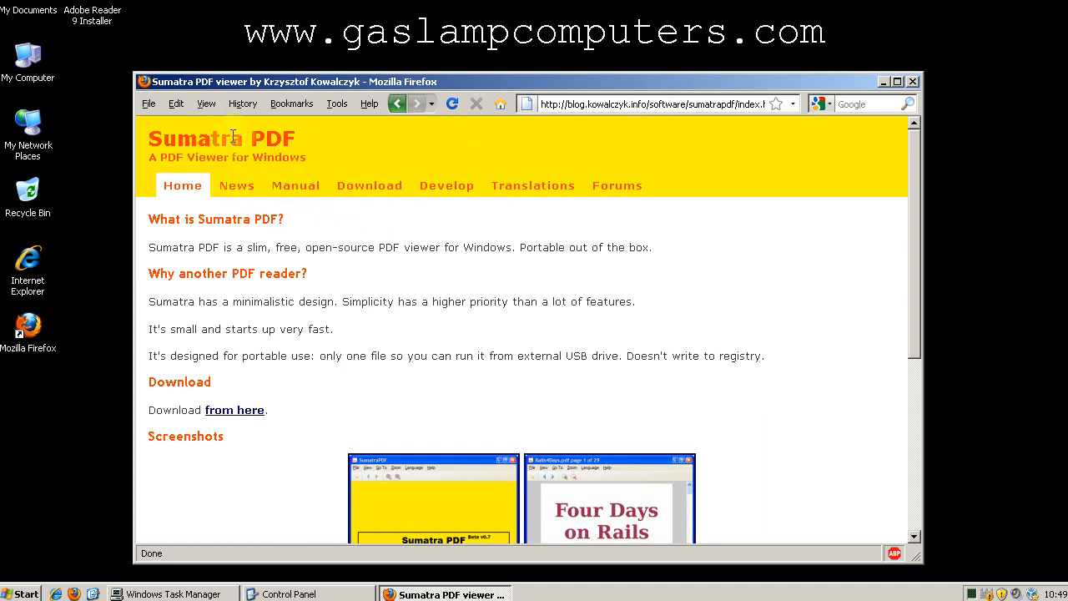
Step: Go to the Sumatra PDF site's Download page listing the 0.9.4 installer and zip
{"action": "left_click", "coordinate": [369, 185]}
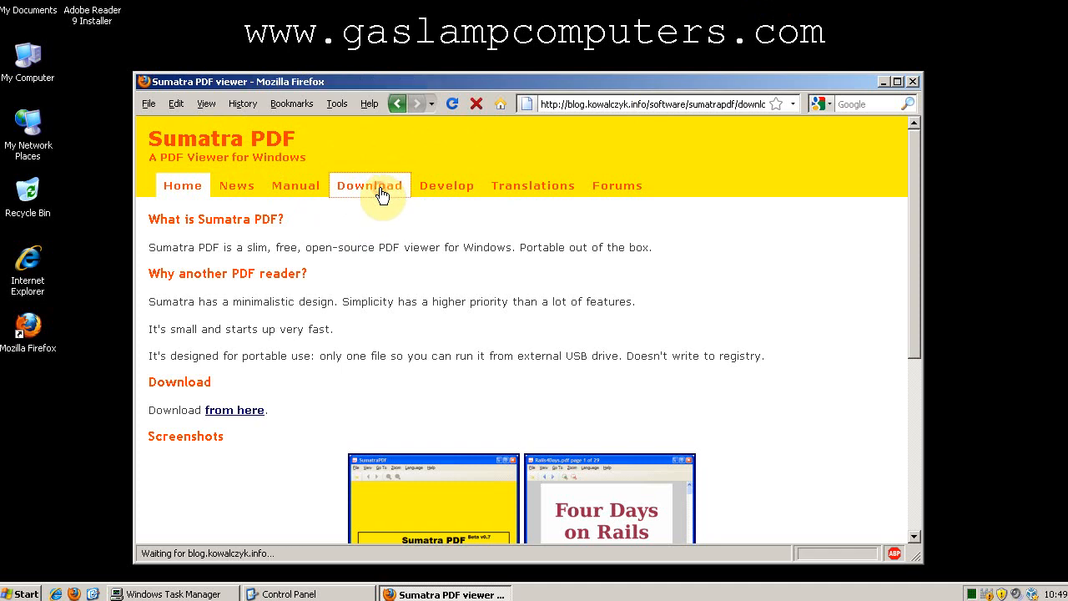
{"action": "left_click", "coordinate": [369, 184]}
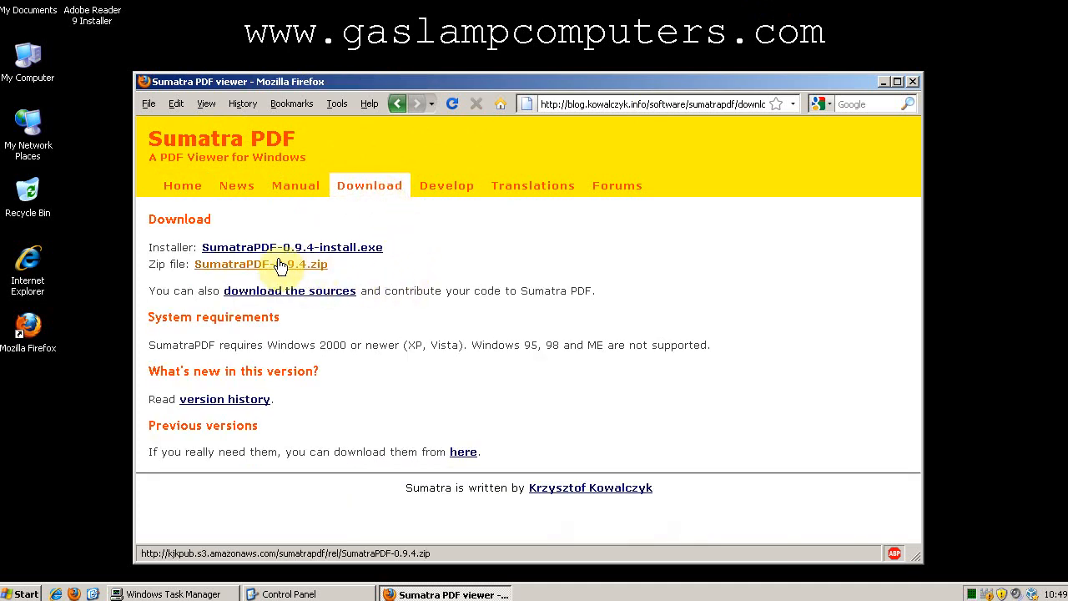
{"action": "left_click", "coordinate": [292, 247]}
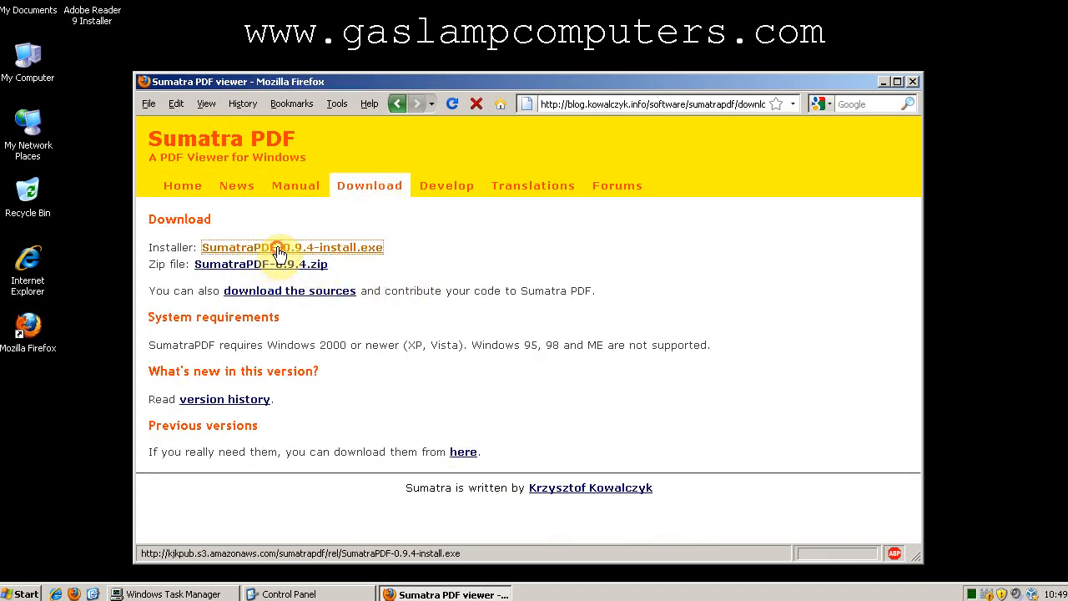
Step: Download SumatraPDF-0.9.4-install.exe, saving the 1.4 MB file to disk
{"action": "left_click", "coordinate": [291, 247]}
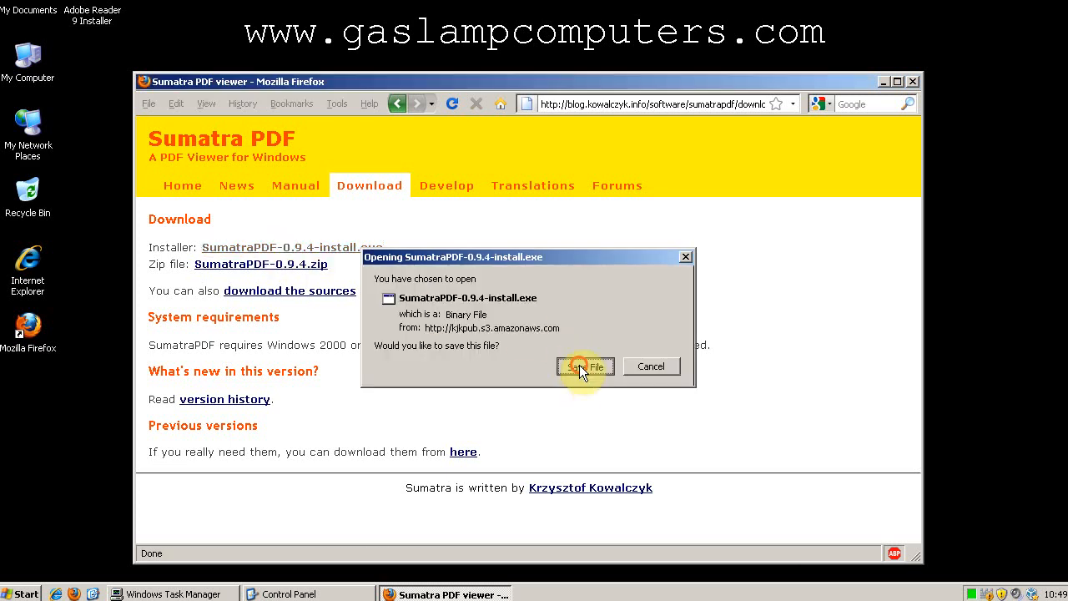
{"action": "left_click", "coordinate": [584, 367]}
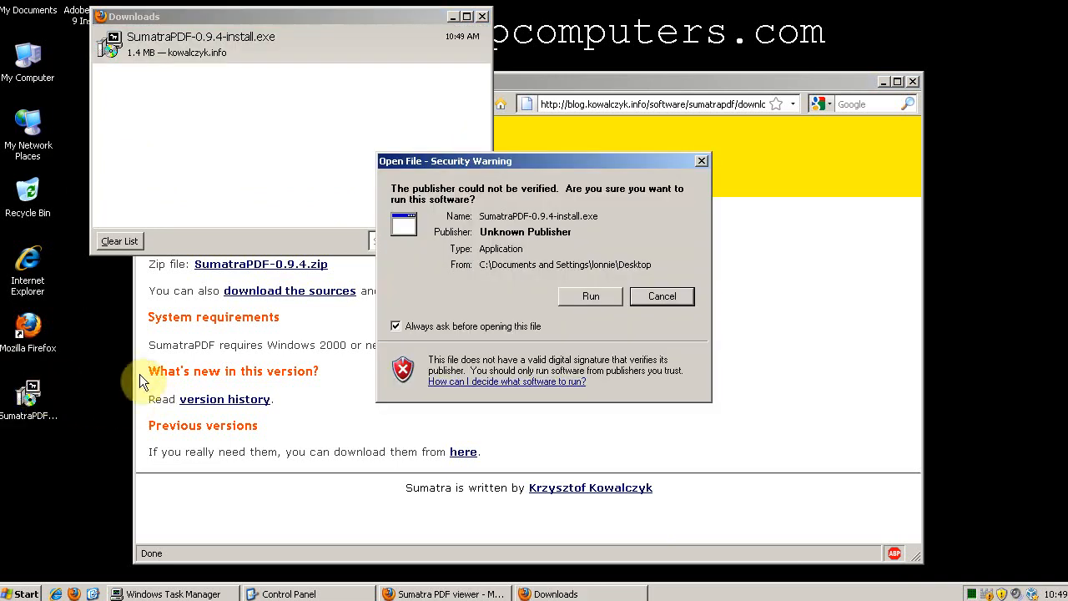
Step: Run the installer with both components into the default Program Files SumatraPDF folder
{"action": "left_click", "coordinate": [591, 297]}
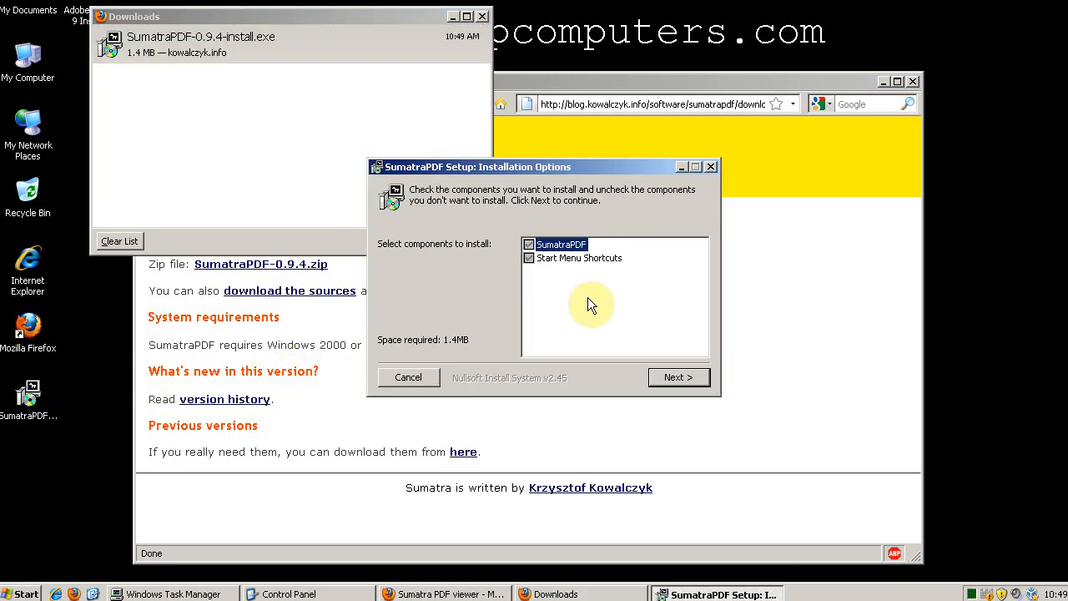
{"action": "left_click", "coordinate": [678, 377]}
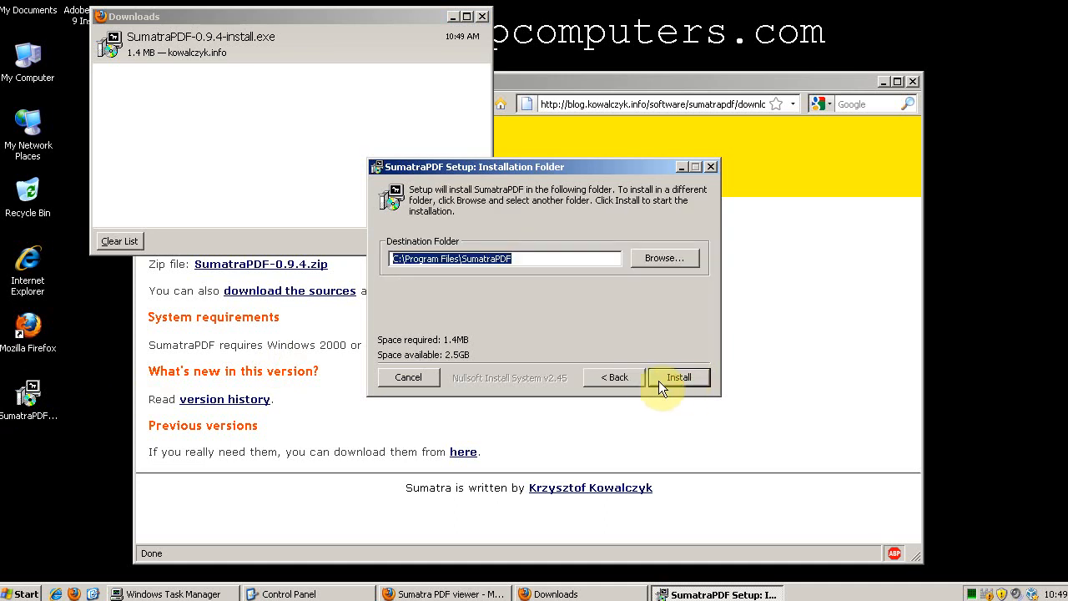
{"action": "left_click", "coordinate": [678, 377]}
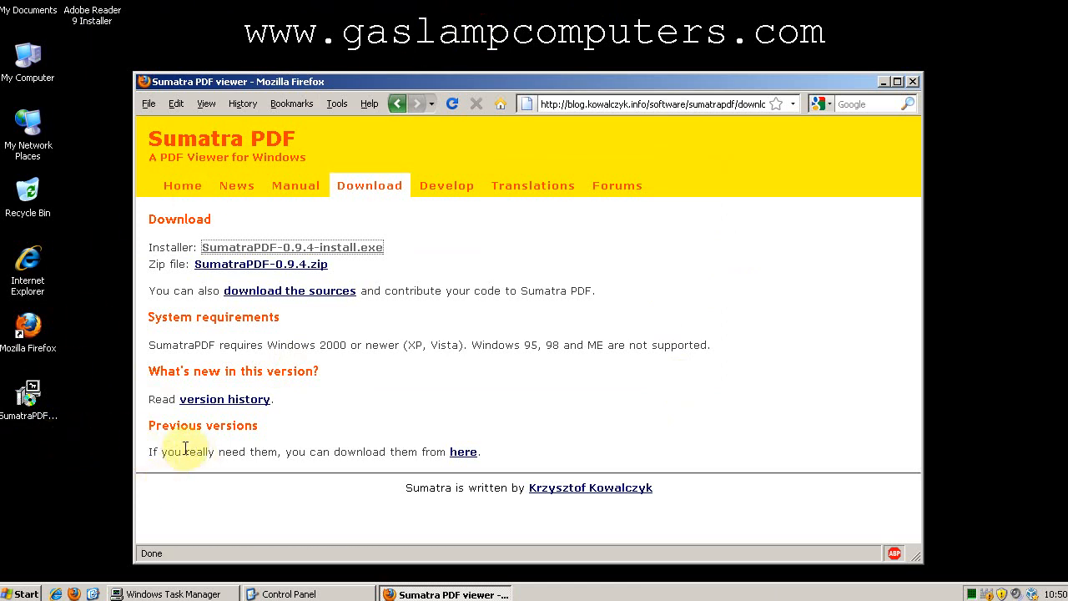
{"action": "left_click", "coordinate": [20, 592]}
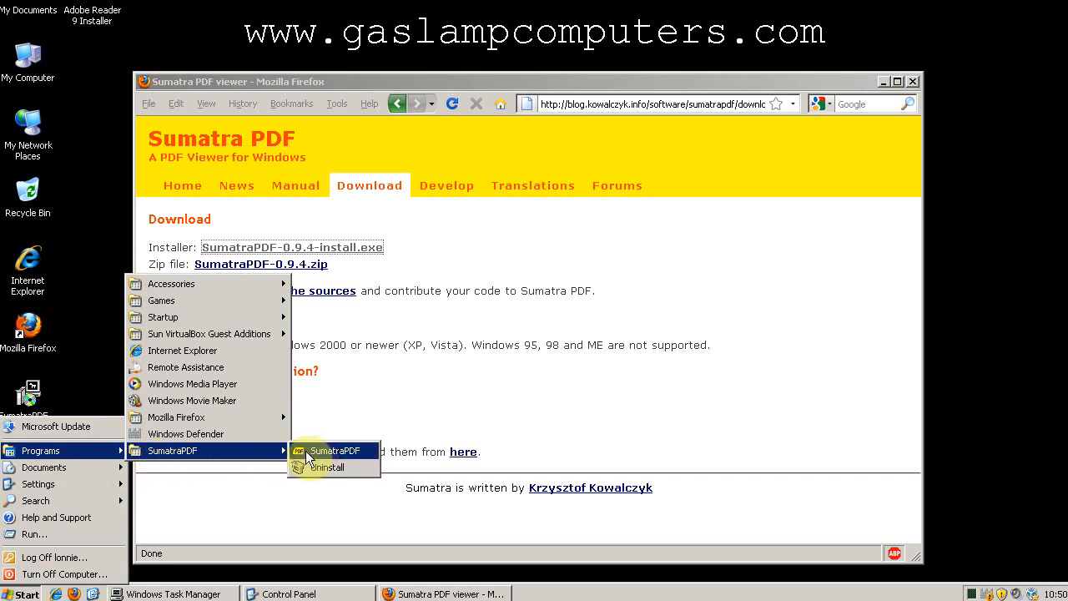
Step: Launch SumatraPDF from the Start menu and accept it as the default PDF application
{"action": "left_click", "coordinate": [334, 450]}
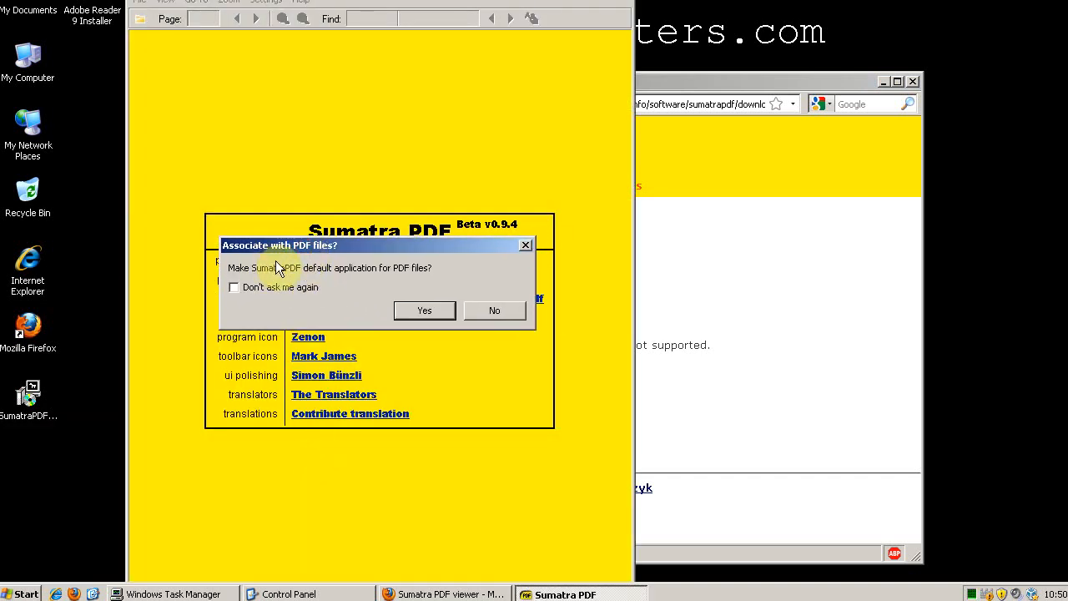
{"action": "mouse_move", "coordinate": [425, 287]}
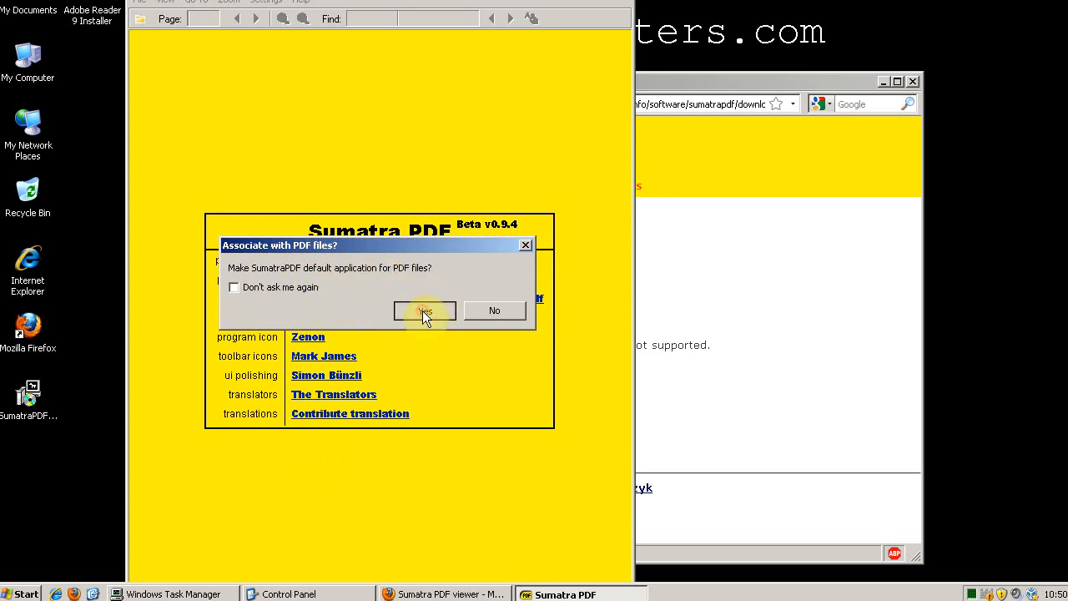
{"action": "left_click", "coordinate": [424, 310]}
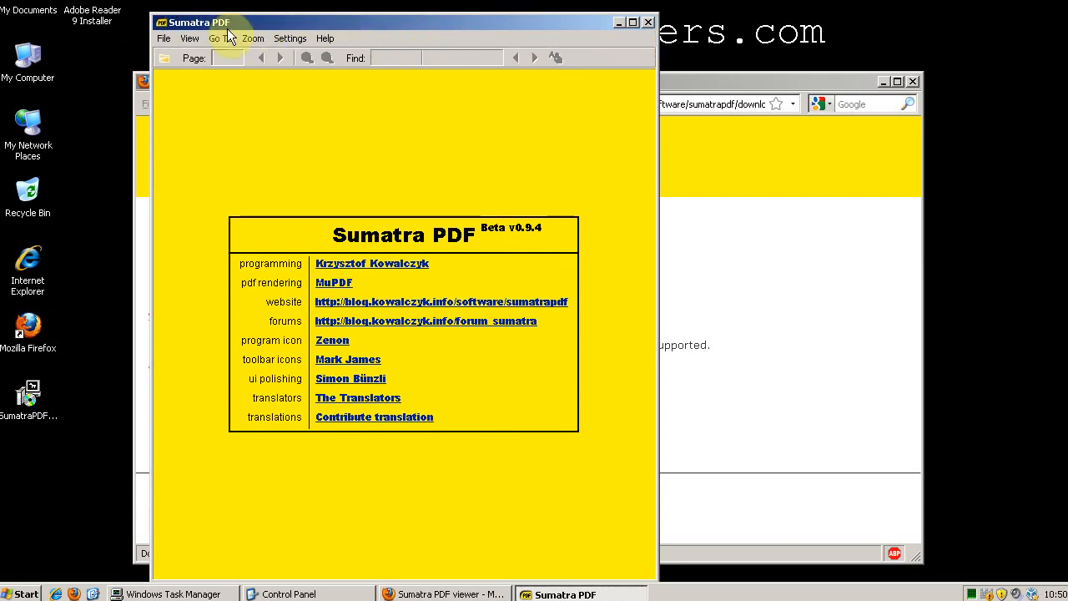
{"action": "mouse_move", "coordinate": [384, 25]}
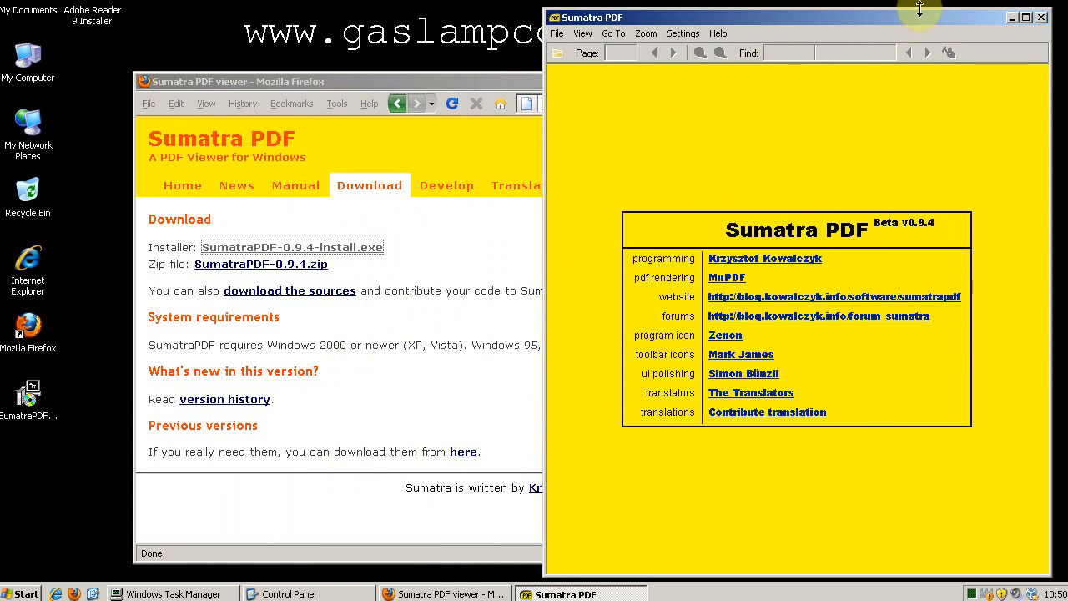
{"action": "mouse_move", "coordinate": [888, 30]}
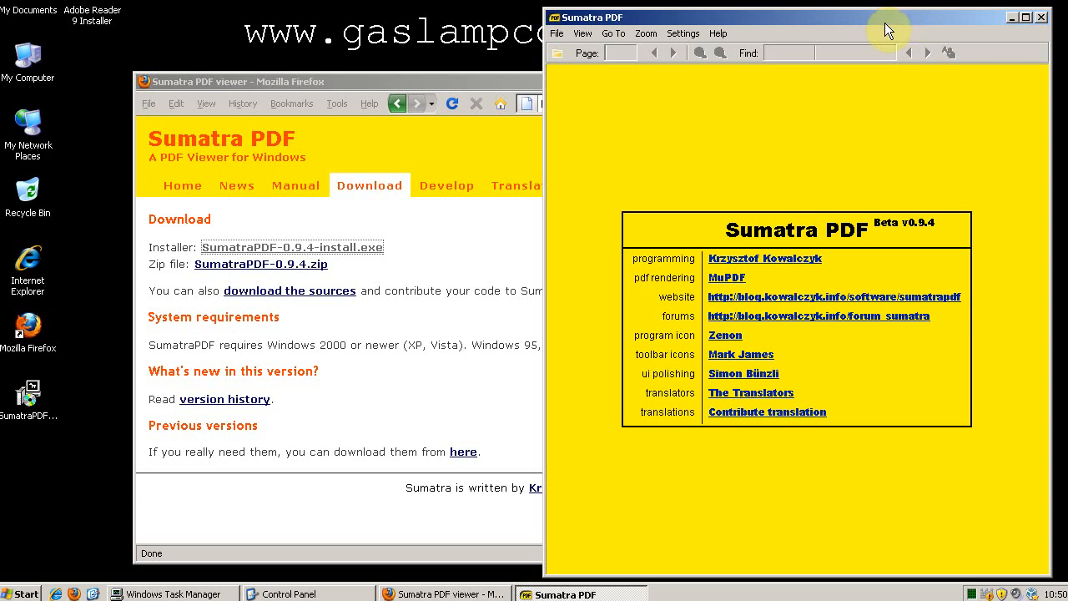
{"action": "mouse_move", "coordinate": [754, 300]}
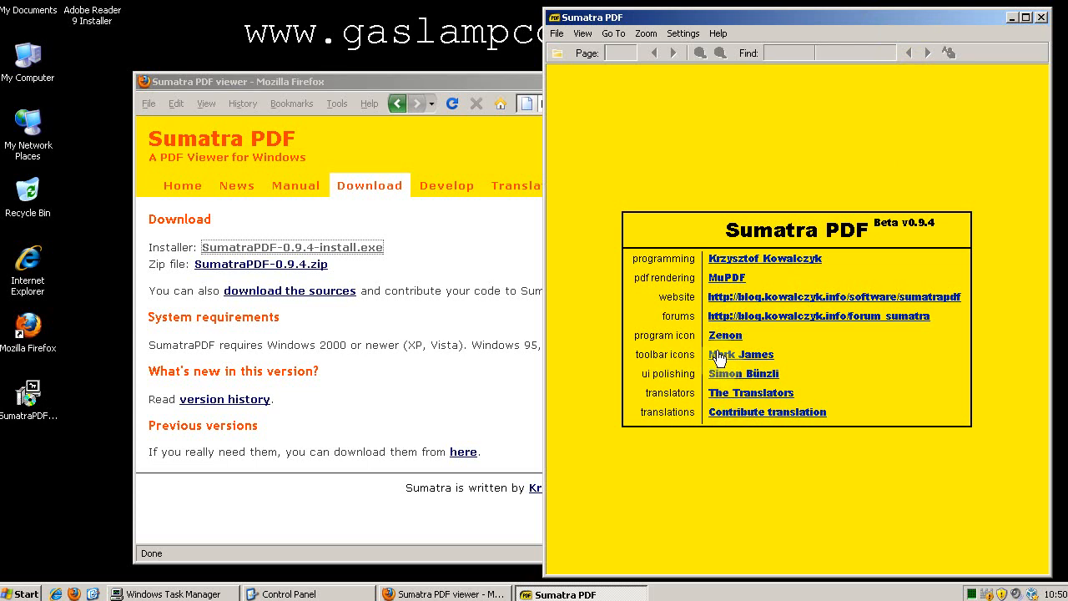
{"action": "mouse_move", "coordinate": [734, 264]}
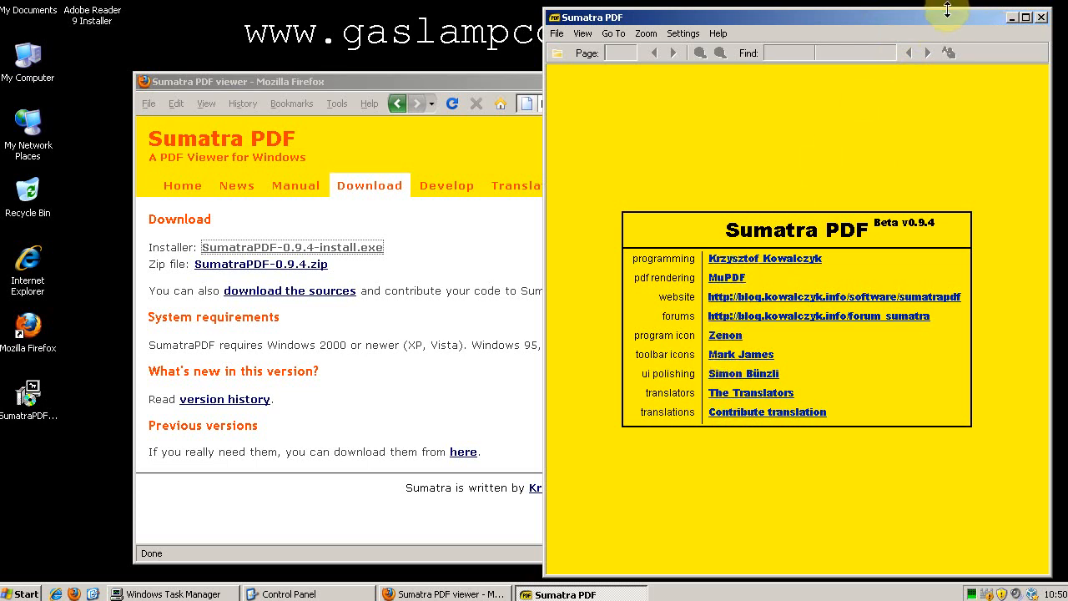
{"action": "mouse_move", "coordinate": [976, 13]}
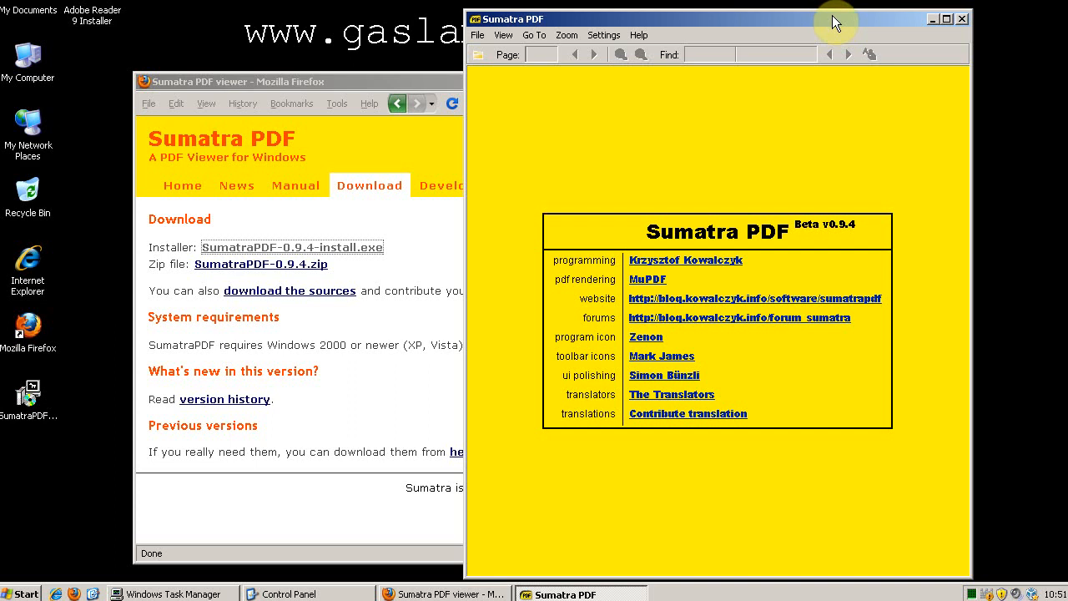
{"action": "mouse_move", "coordinate": [817, 21]}
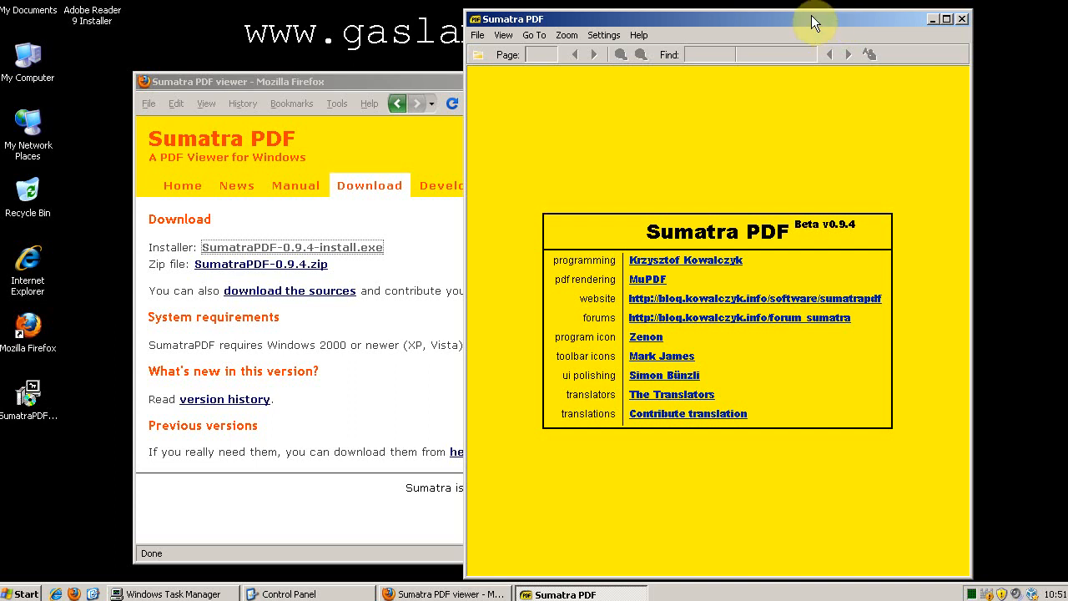
{"action": "mouse_move", "coordinate": [799, 18]}
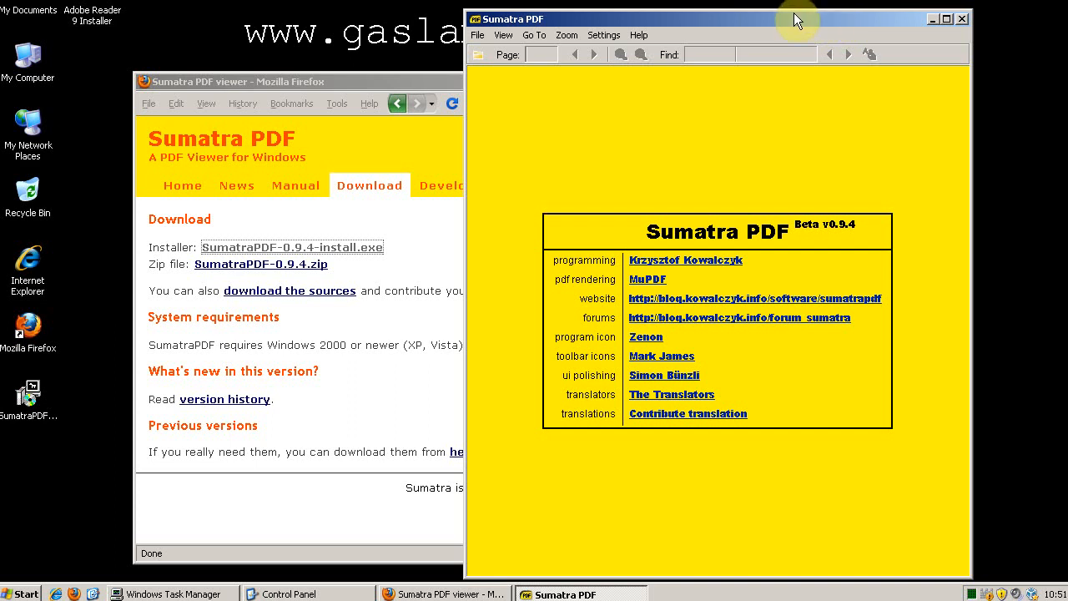
{"action": "mouse_move", "coordinate": [770, 10]}
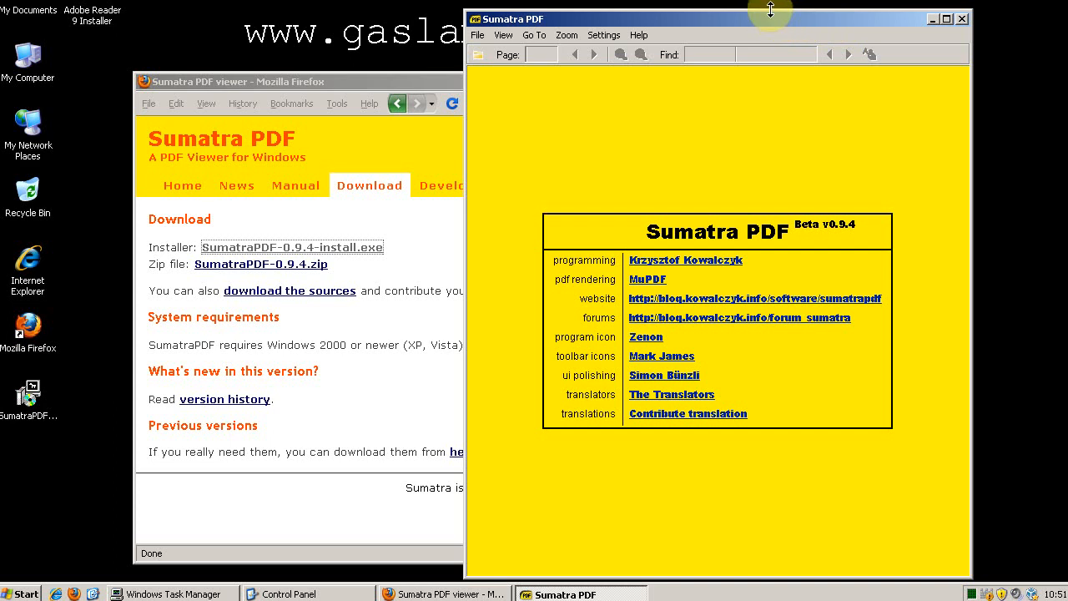
{"action": "mouse_move", "coordinate": [748, 28]}
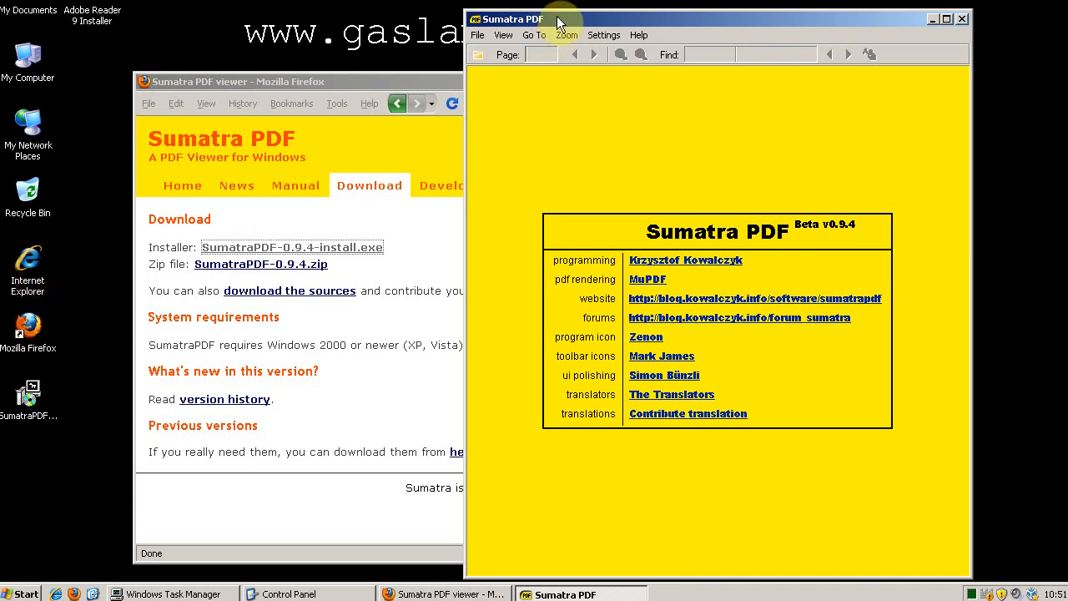
{"action": "mouse_move", "coordinate": [577, 12]}
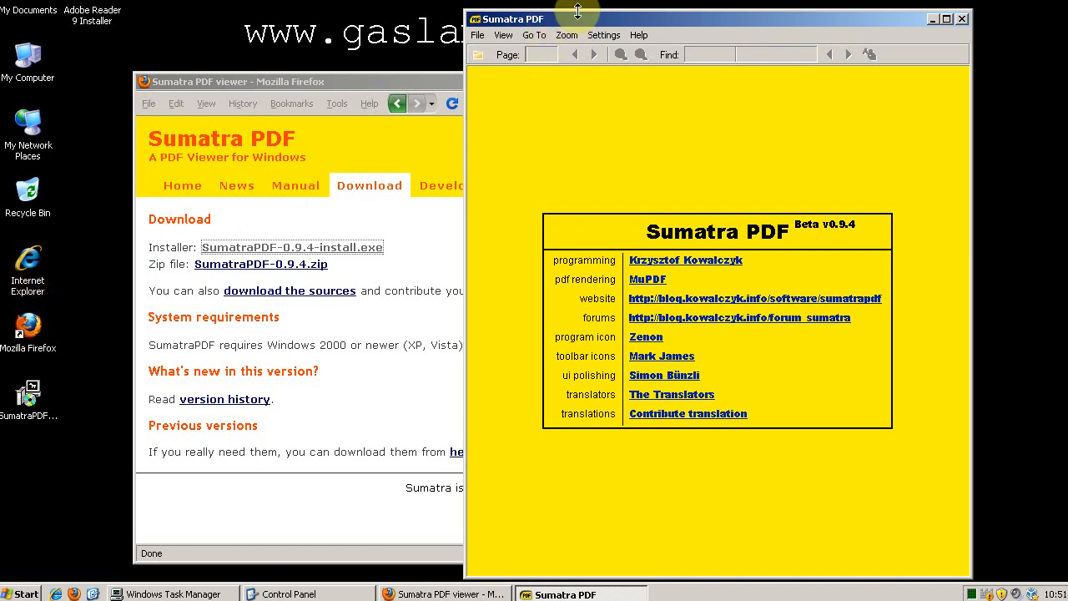
Step: Show Sumatra PDF reader at 1.43 MB in Add or Remove Programs
{"action": "left_click", "coordinate": [294, 594]}
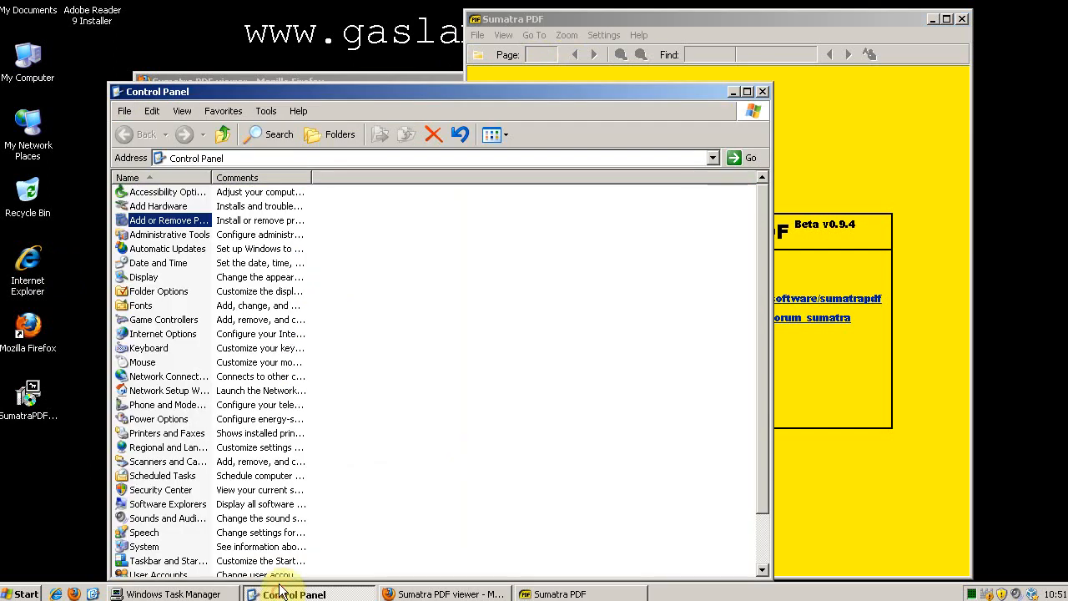
{"action": "double_click", "coordinate": [167, 221]}
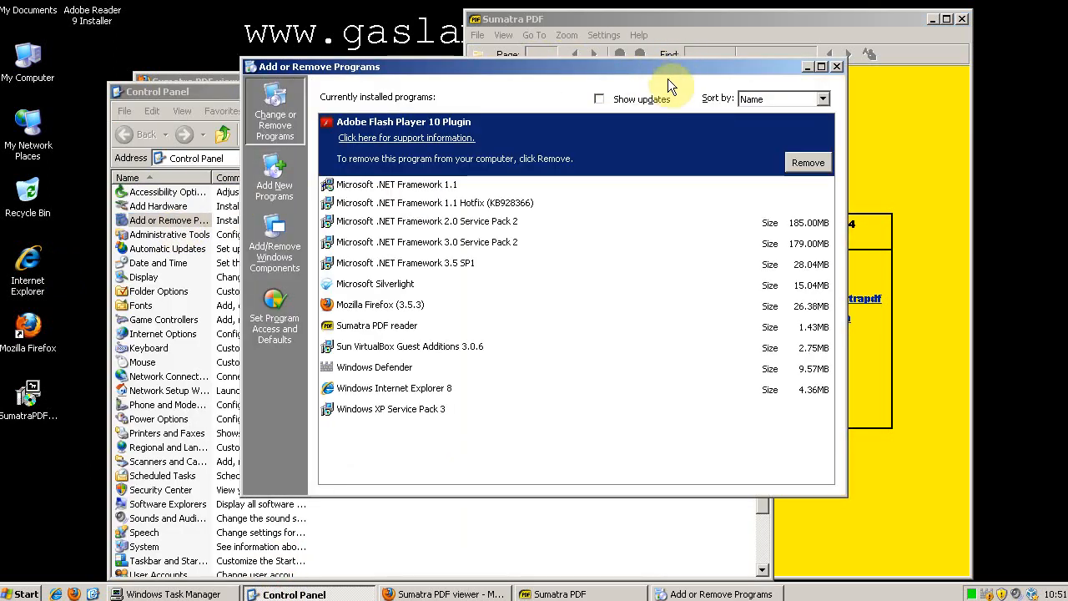
{"action": "left_click", "coordinate": [377, 326]}
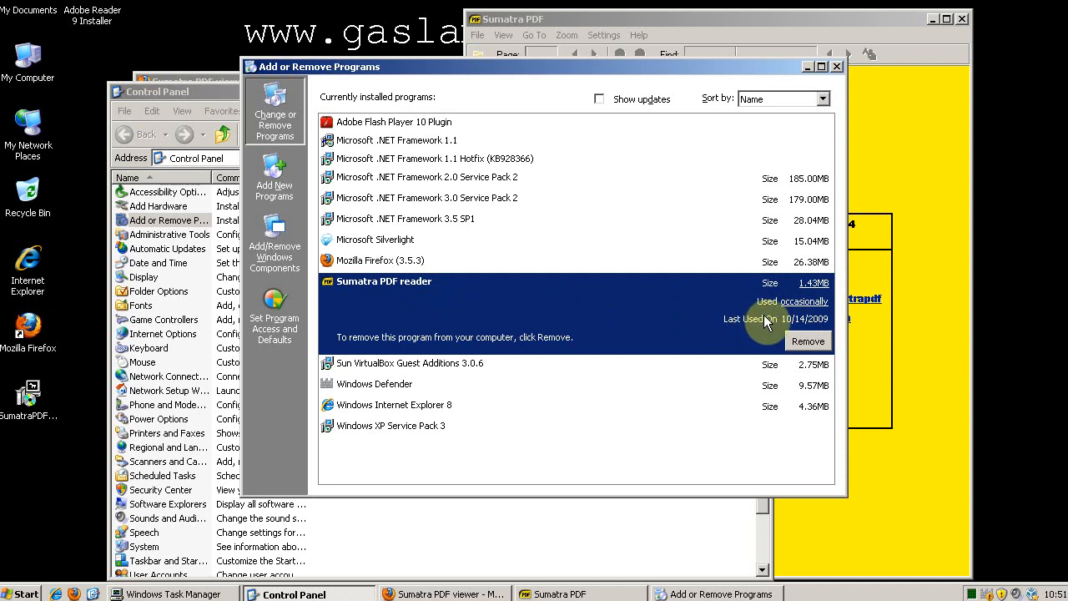
Step: Close the programs list and reposition the Sumatra PDF window in front
{"action": "left_click", "coordinate": [837, 67]}
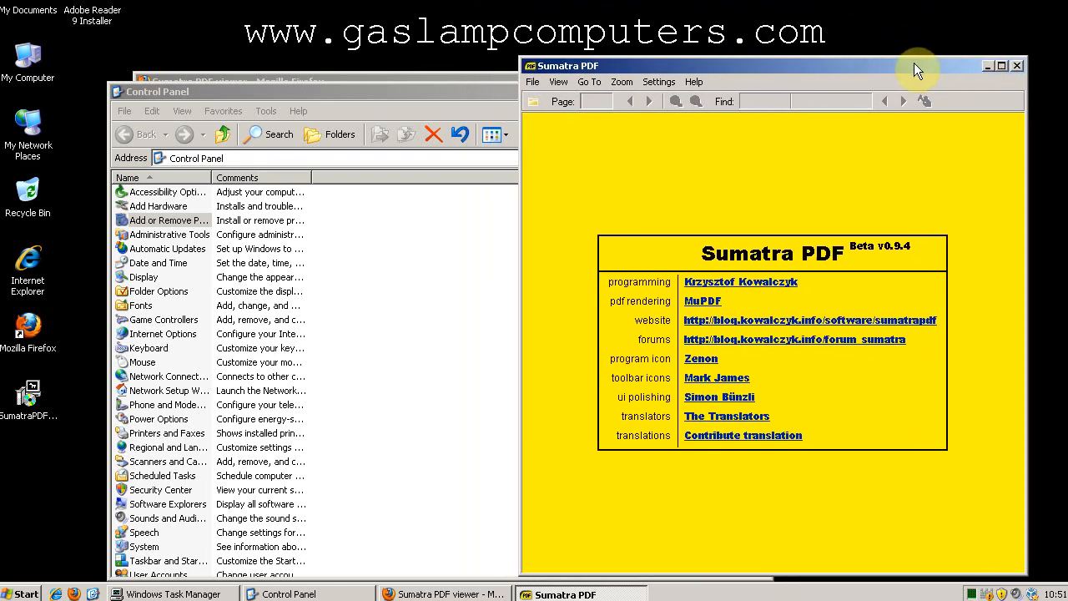
{"action": "left_click_drag", "start_coordinate": [918, 70], "coordinate": [871, 75]}
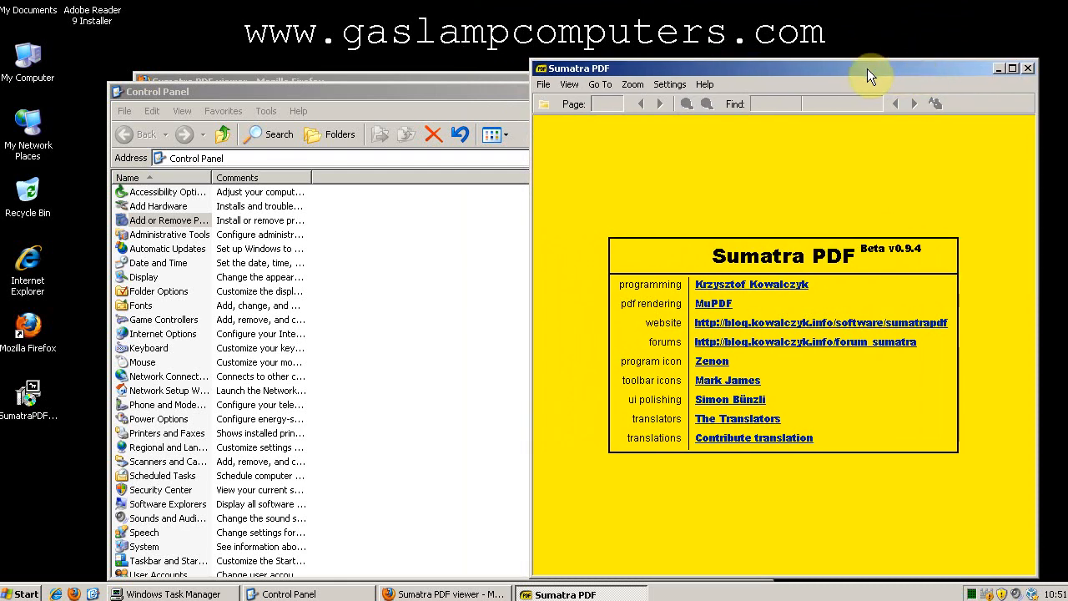